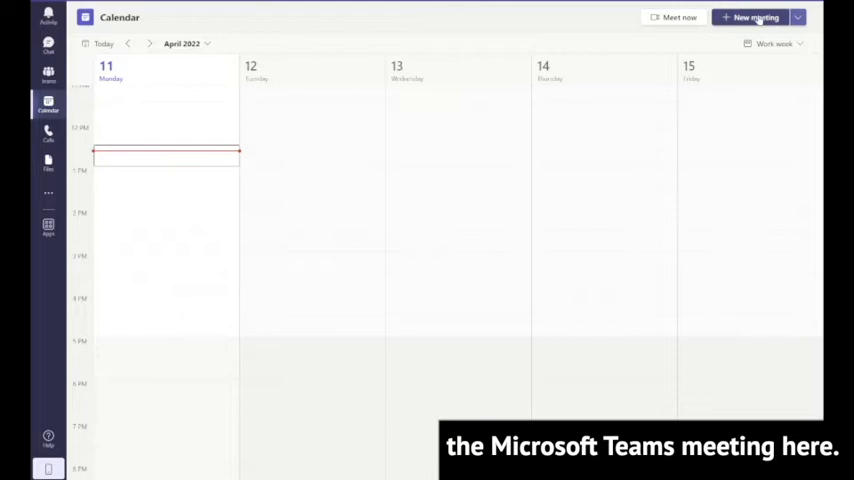
pyautogui.moveTo(755, 17)
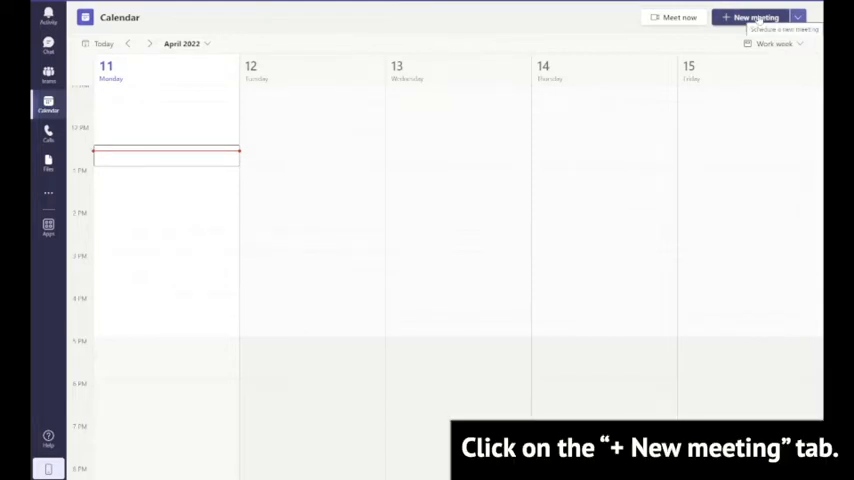
# Send a 12:30 PM invite titled 'Meeting' to User 05, User 03 and User 07
pyautogui.click(755, 17)
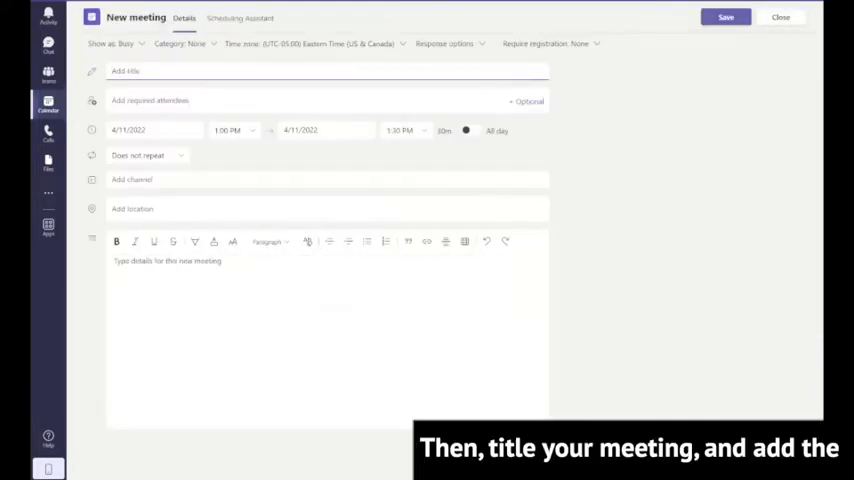
pyautogui.write('Meeting')
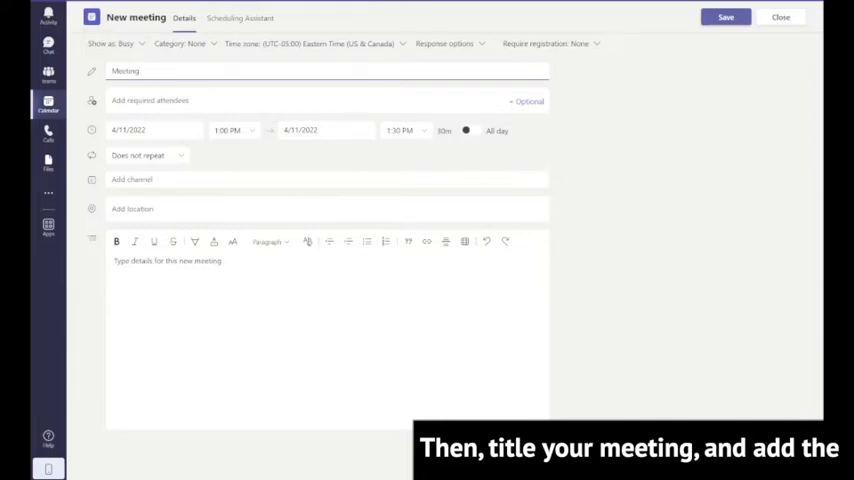
pyautogui.write('user')
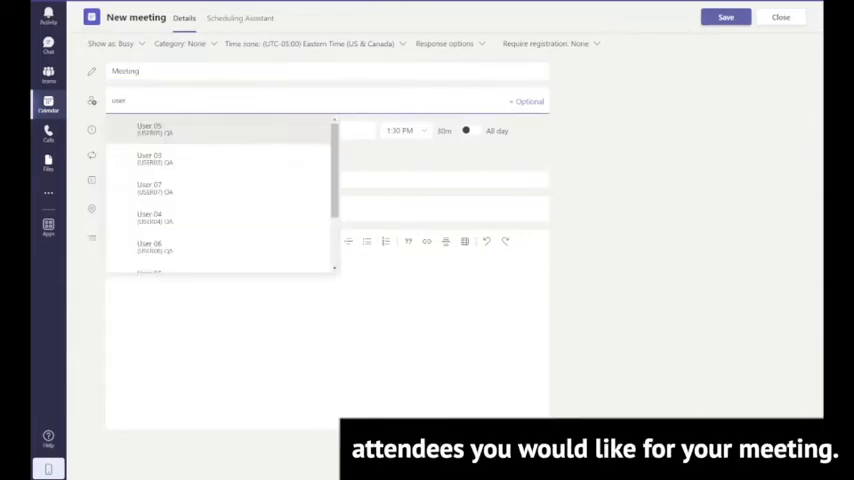
pyautogui.click(148, 129)
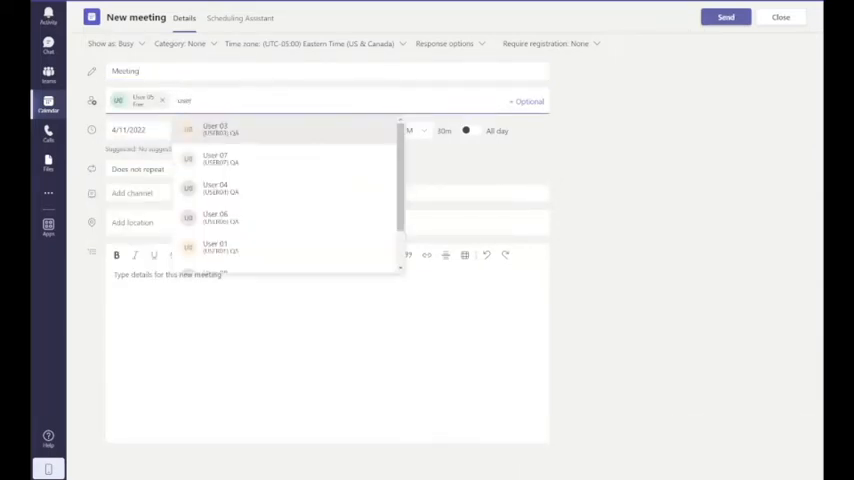
pyautogui.click(215, 128)
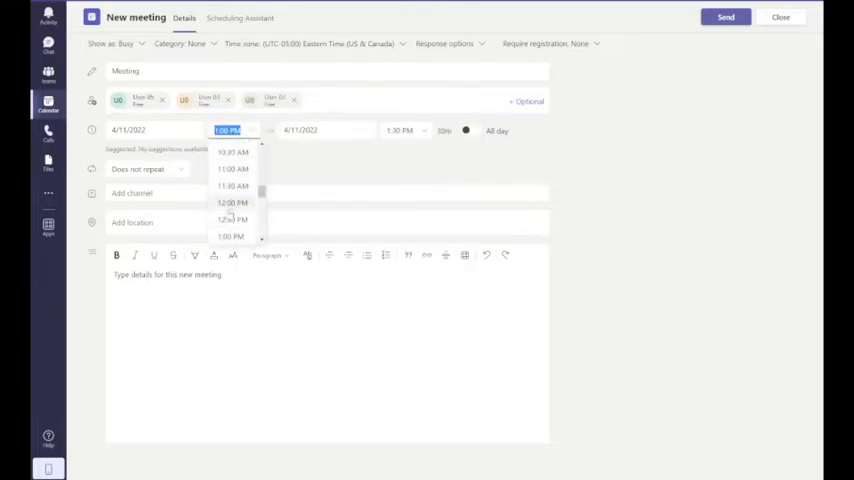
pyautogui.click(232, 219)
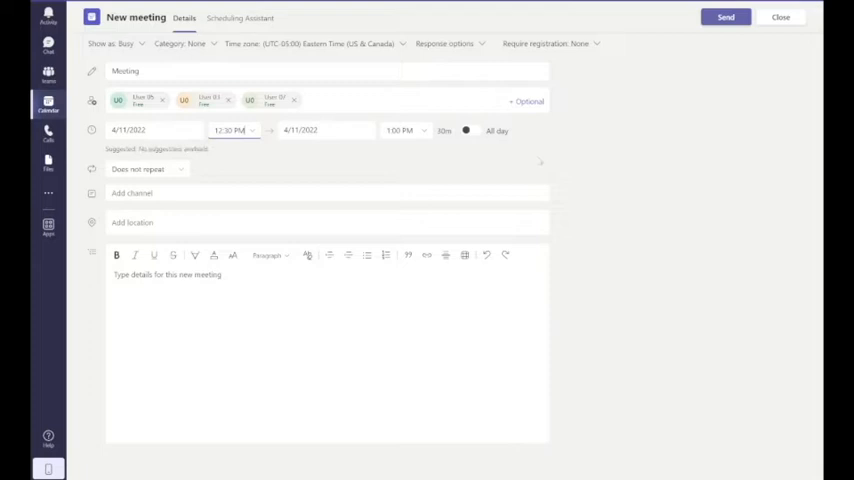
pyautogui.click(725, 17)
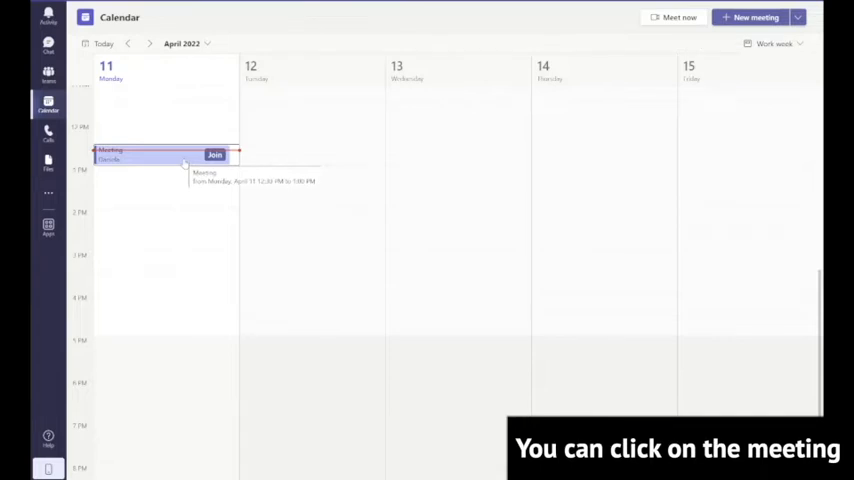
# Open the 12:30 PM meeting from the calendar and put it into edit mode
pyautogui.click(140, 155)
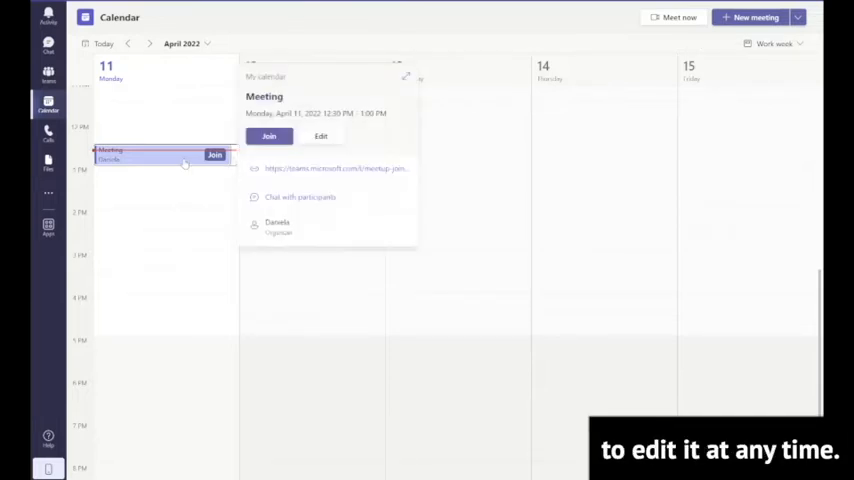
pyautogui.click(320, 136)
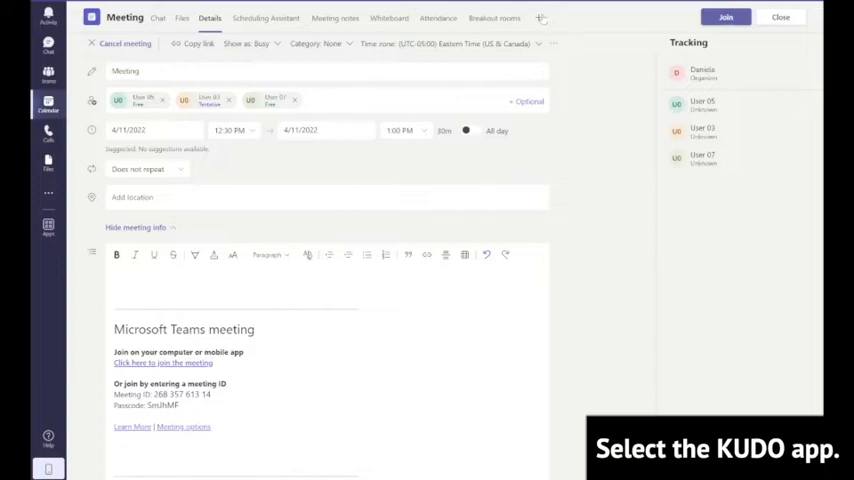
# Pick the KUDO - Preprod app from the meeting's add-a-tab app list
pyautogui.click(541, 18)
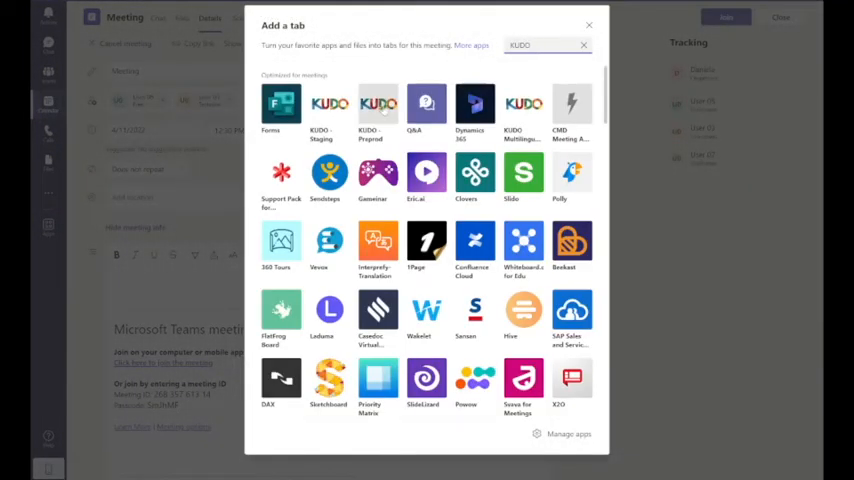
pyautogui.click(378, 108)
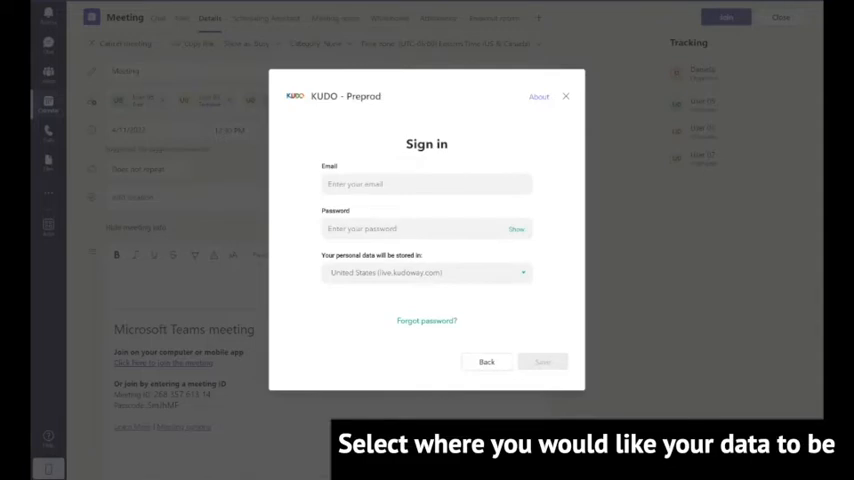
# Complete the KUDO sign-in so the tab loads the meeting language settings page
pyautogui.click(426, 184)
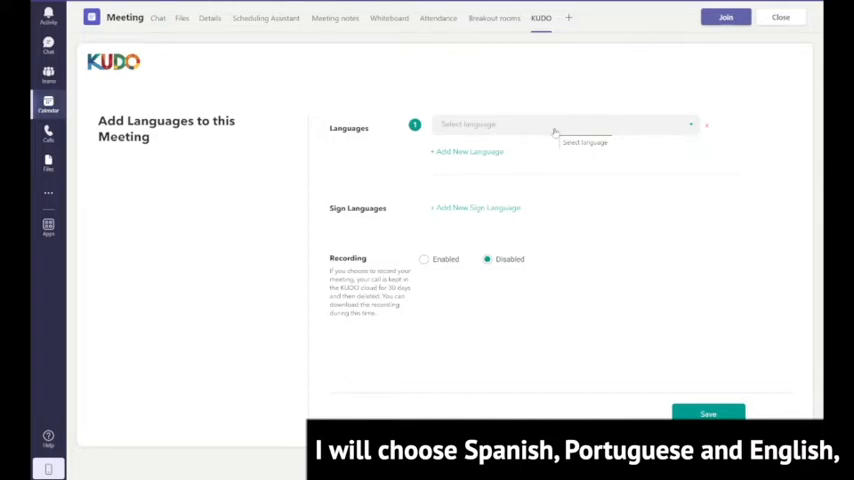
# Choose Spanish, Portuguese and English as the three KUDO meeting languages and save
pyautogui.click(565, 124)
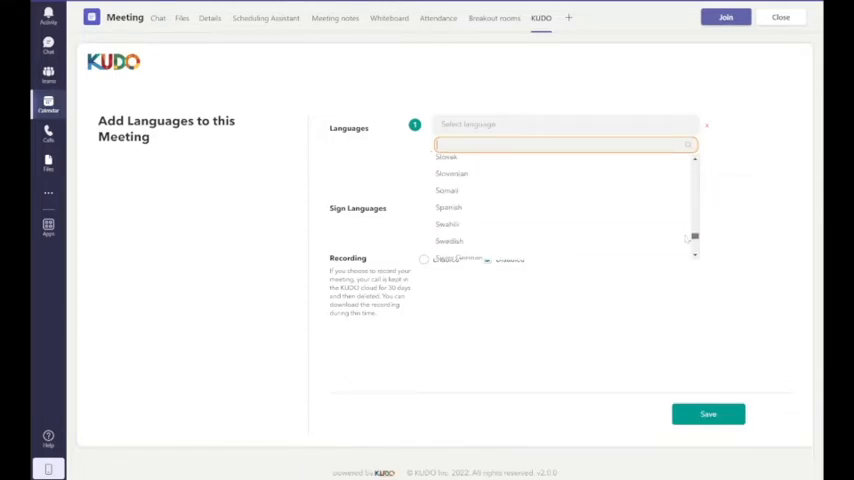
pyautogui.click(448, 207)
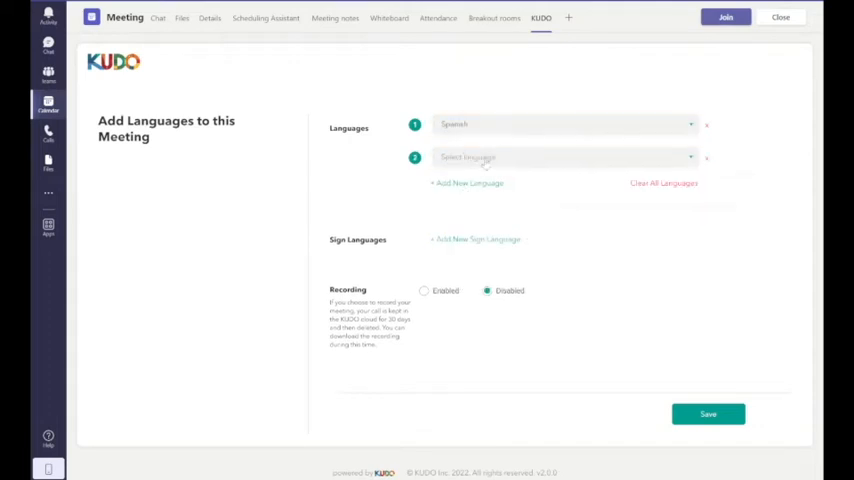
pyautogui.click(560, 157)
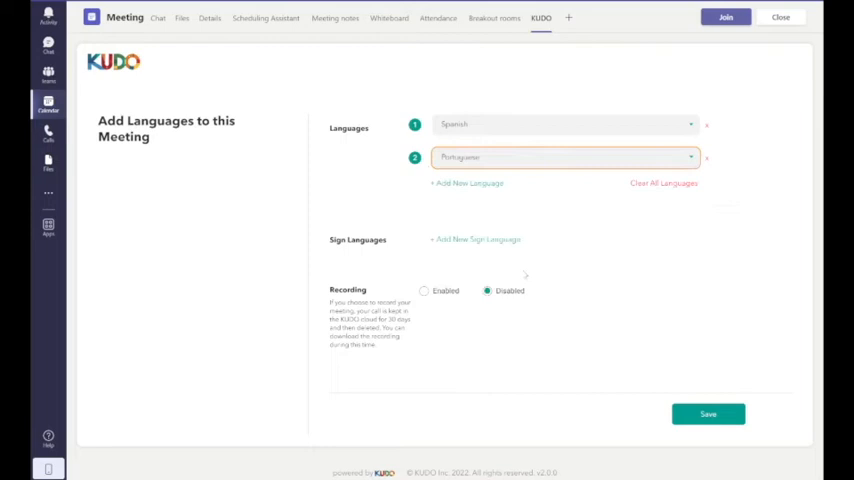
pyautogui.click(467, 183)
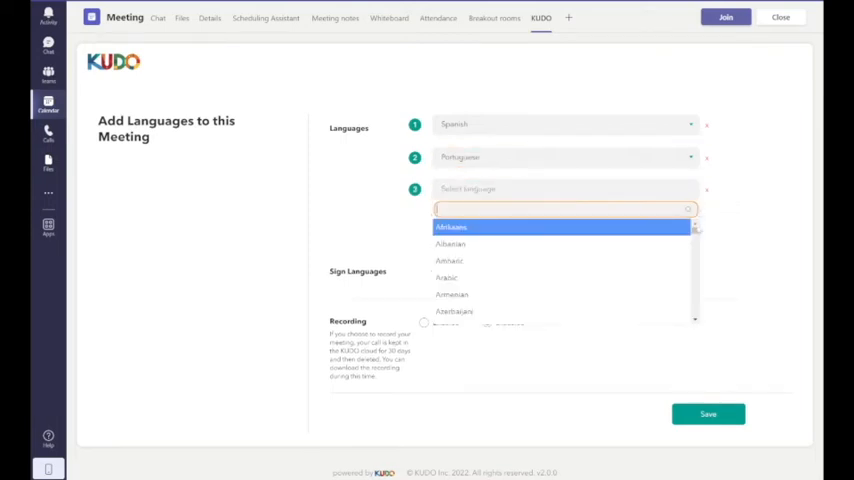
pyautogui.scroll(-3)
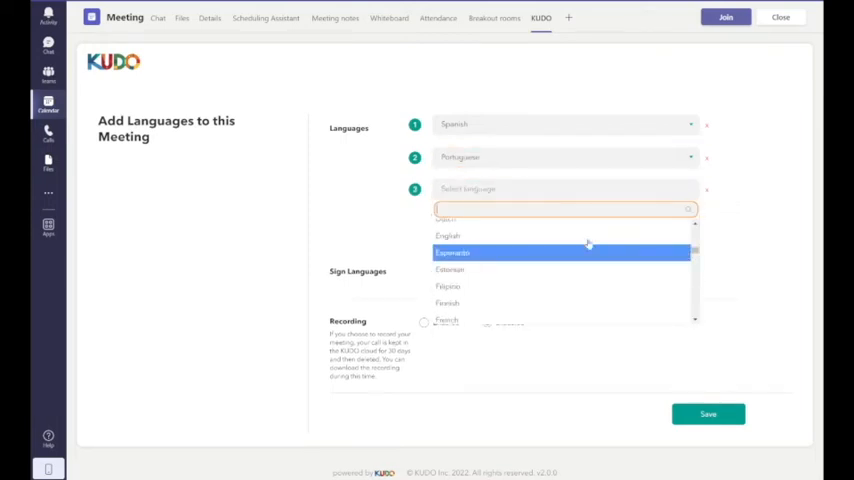
pyautogui.click(447, 236)
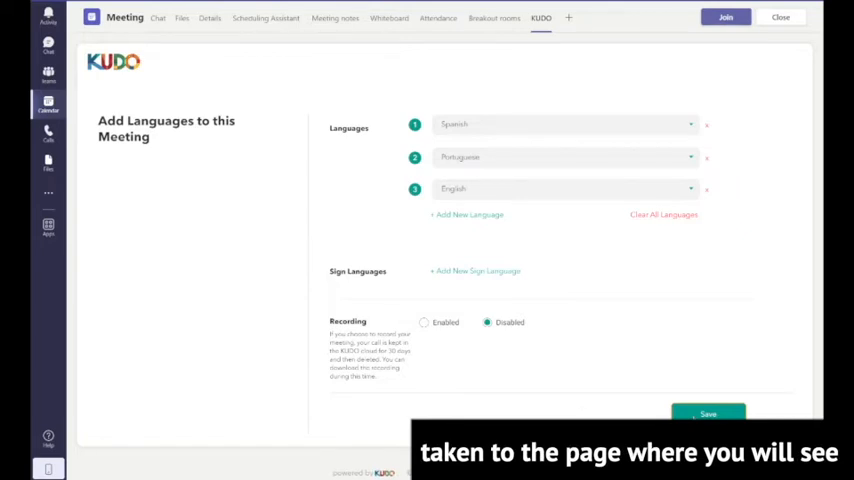
pyautogui.click(708, 414)
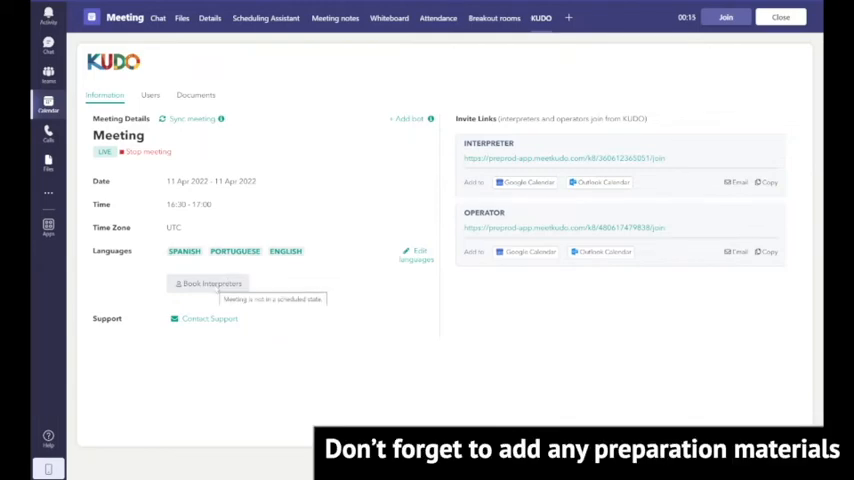
# Check Documents, stop the KUDO meeting, and view its report showing 3 languages, 0 viewers
pyautogui.click(196, 95)
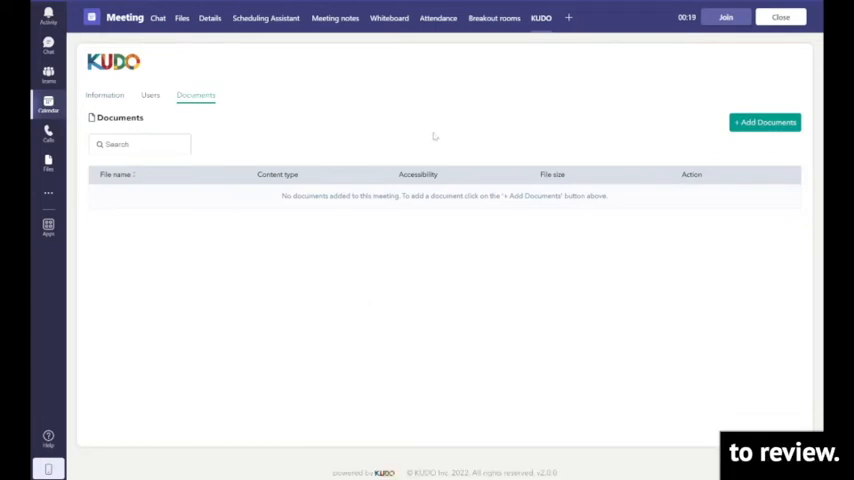
pyautogui.moveTo(372, 122)
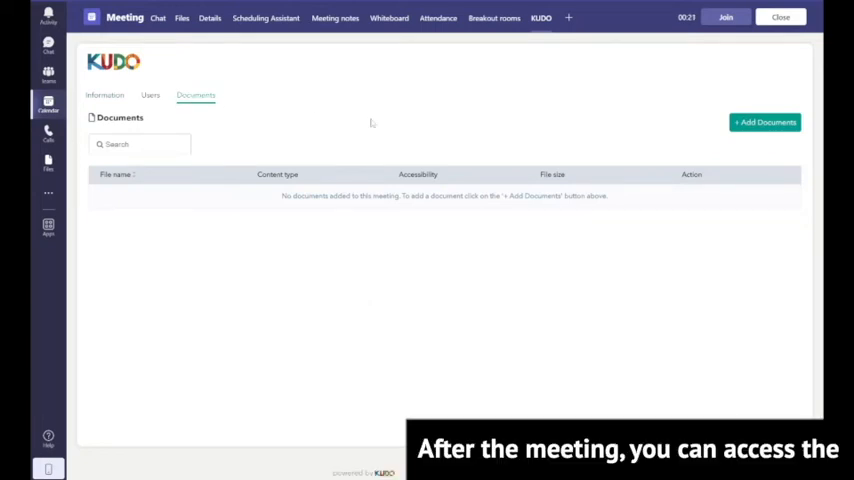
pyautogui.click(104, 95)
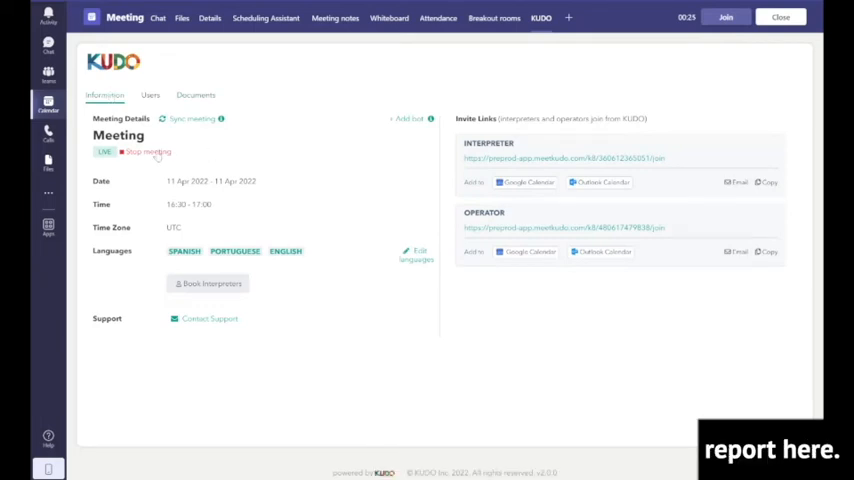
pyautogui.click(147, 151)
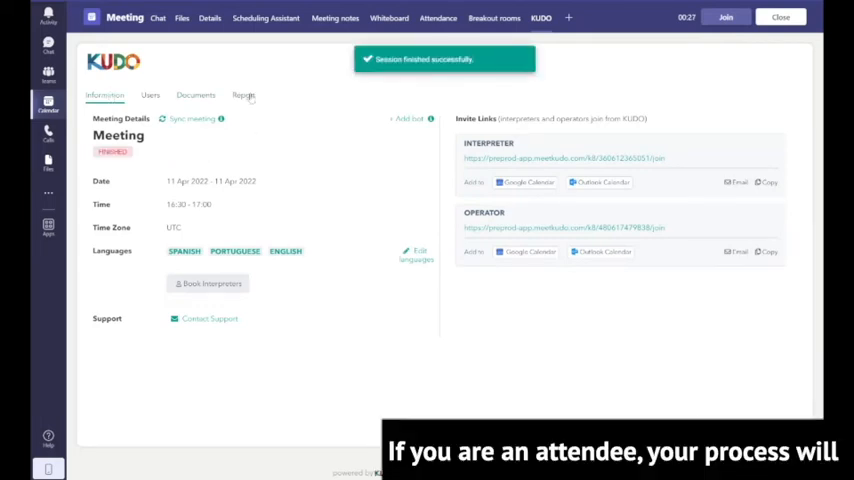
pyautogui.click(243, 95)
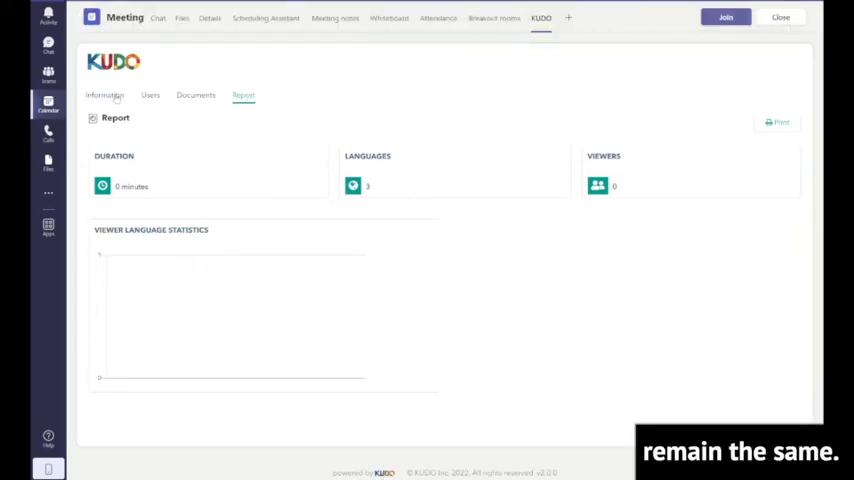
pyautogui.click(104, 95)
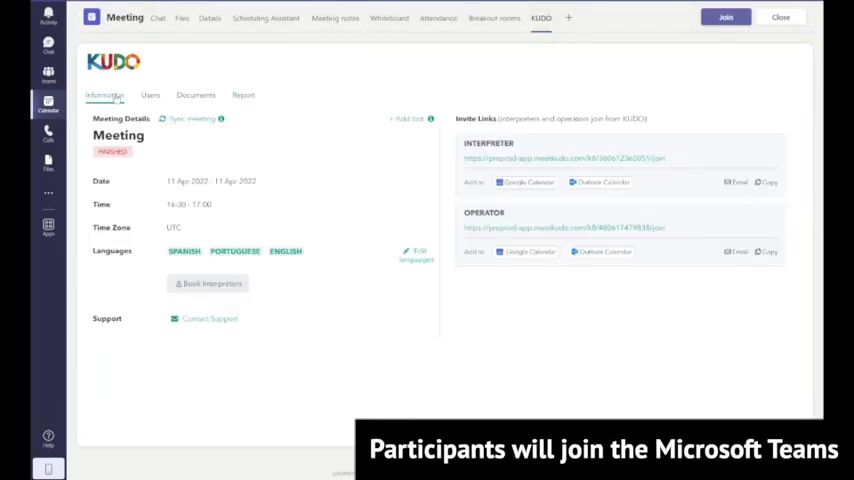